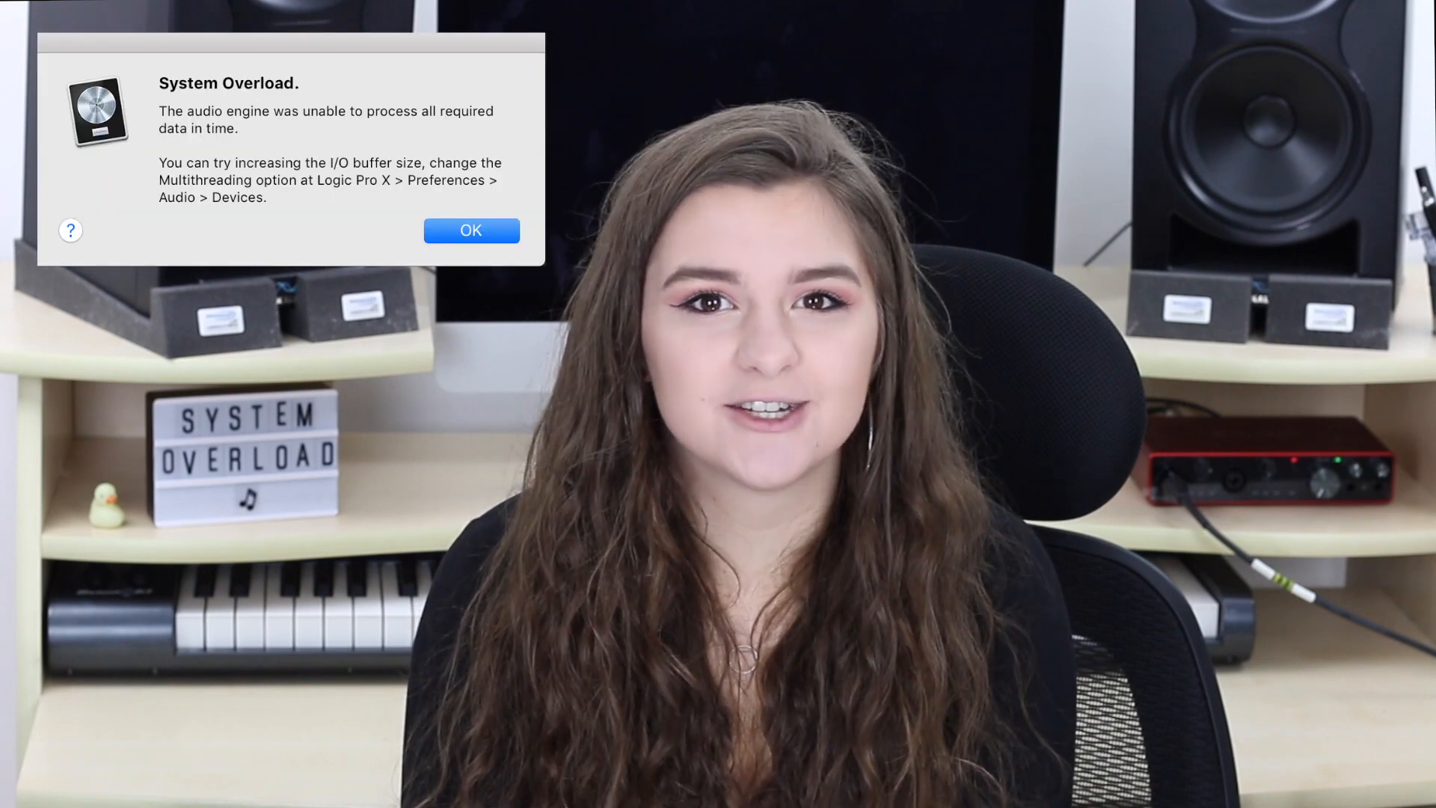
Adjust the I/O buffer size in the Audio Devices preferences
{"action": "left_click", "coordinate": [471, 230]}
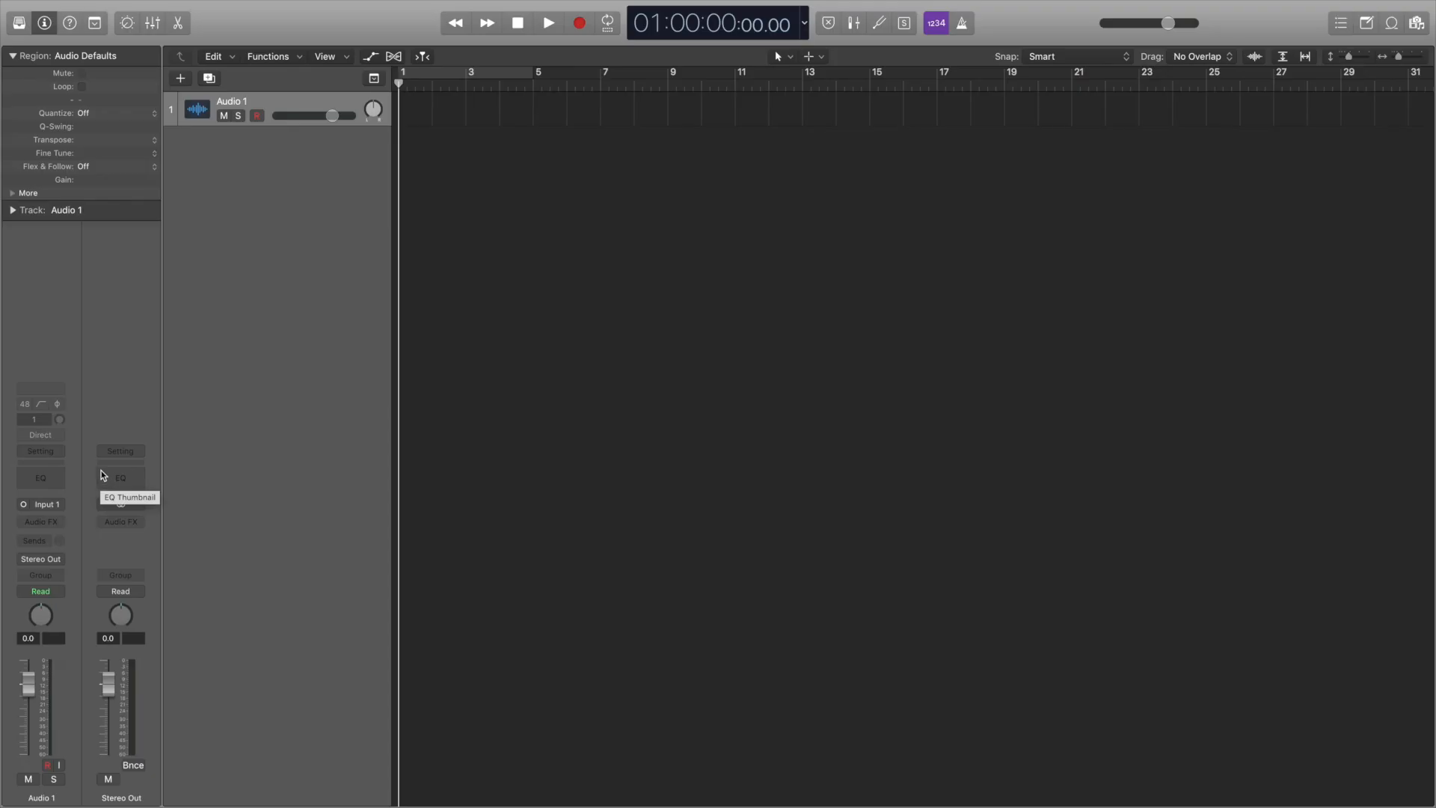
{"action": "left_click", "coordinate": [57, 7]}
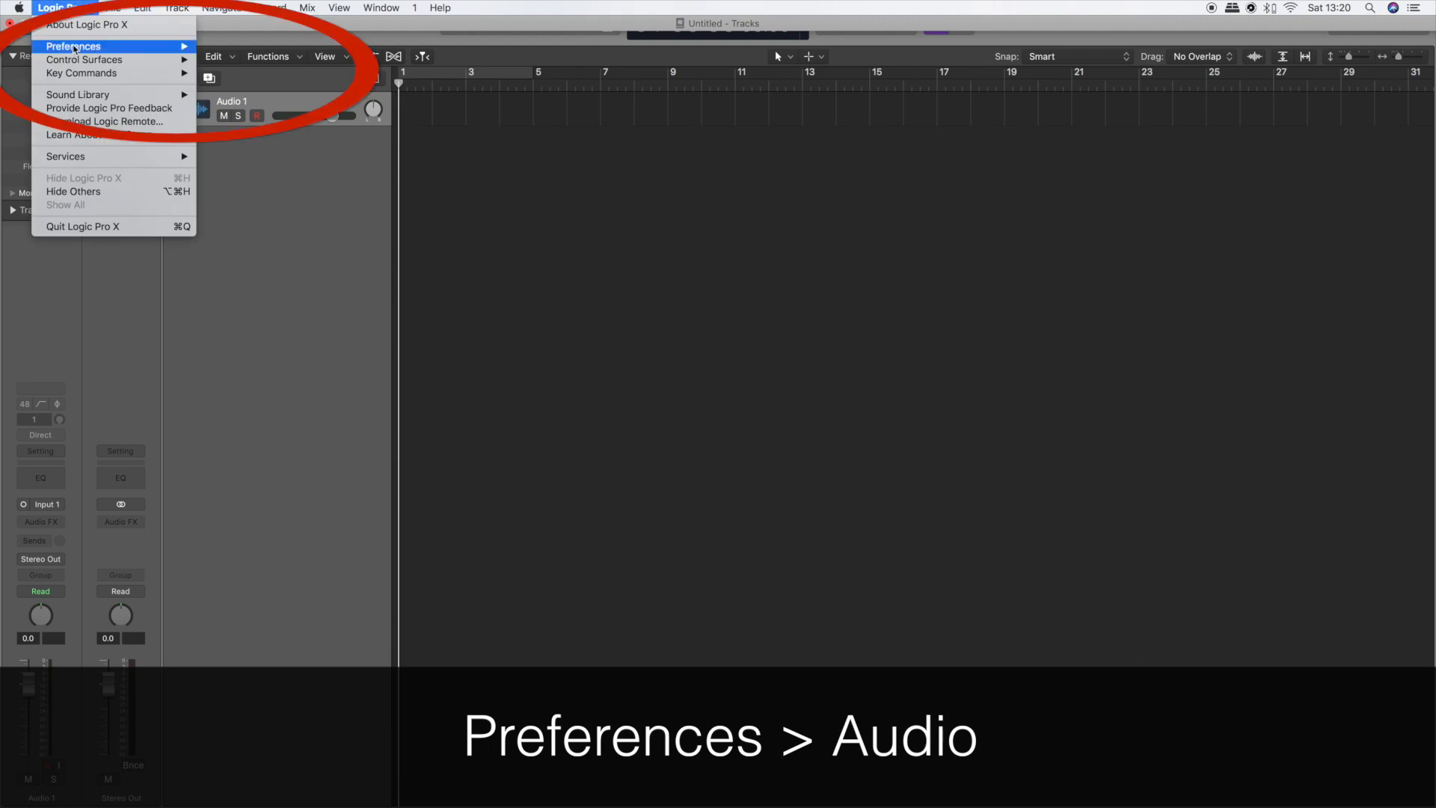
{"action": "left_click", "coordinate": [73, 47]}
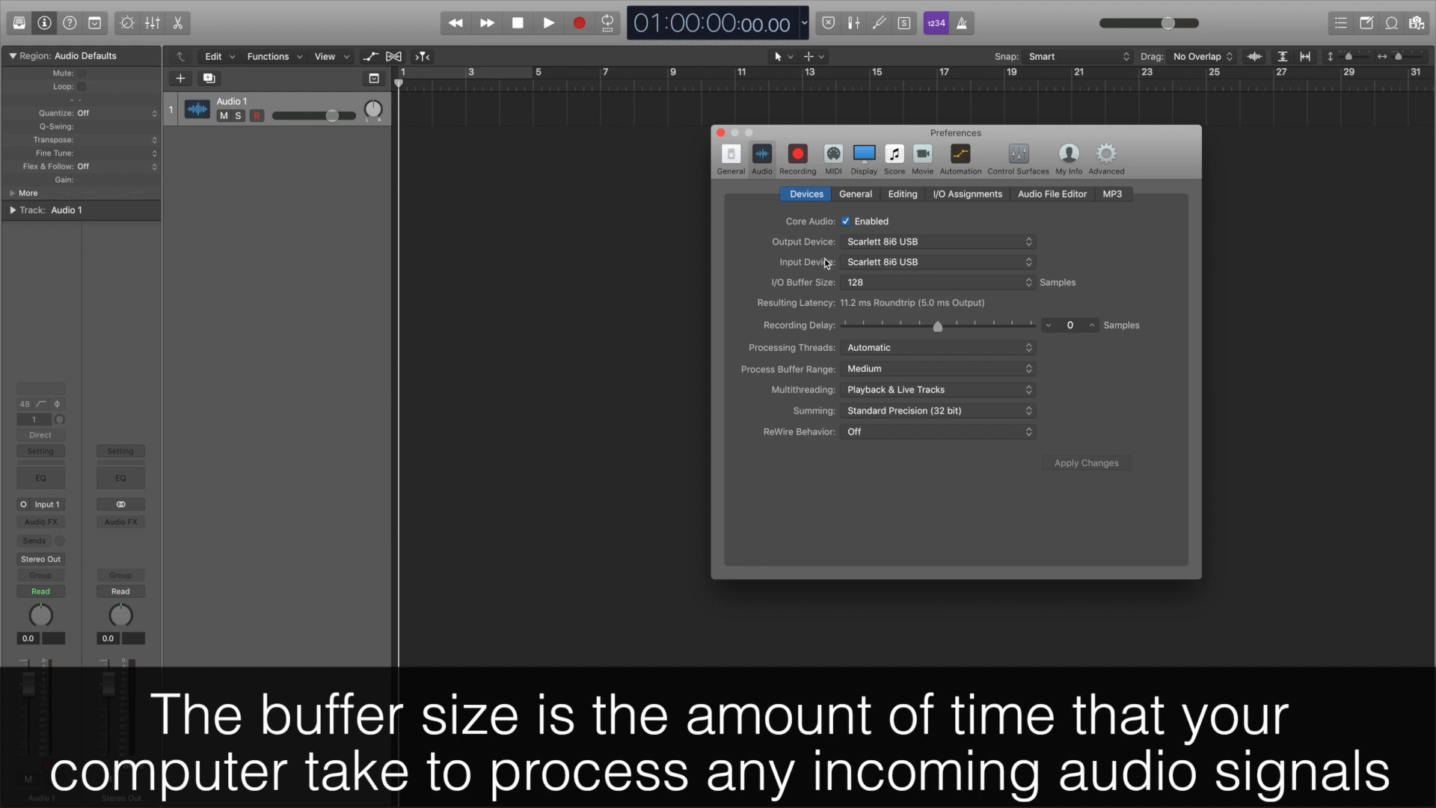
{"action": "left_click", "coordinate": [933, 283]}
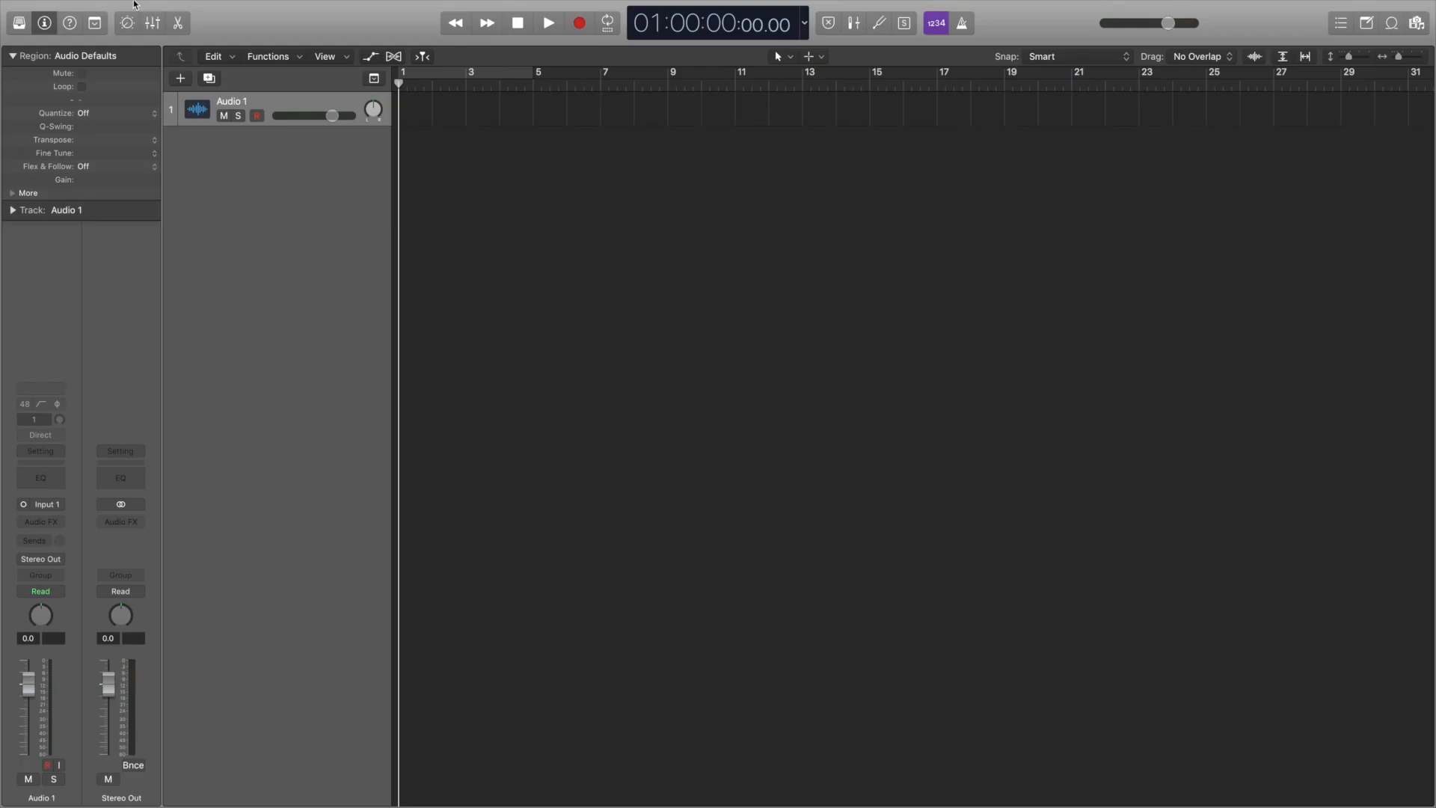
Change the sample rate in the project's Audio settings
{"action": "left_click", "coordinate": [113, 8]}
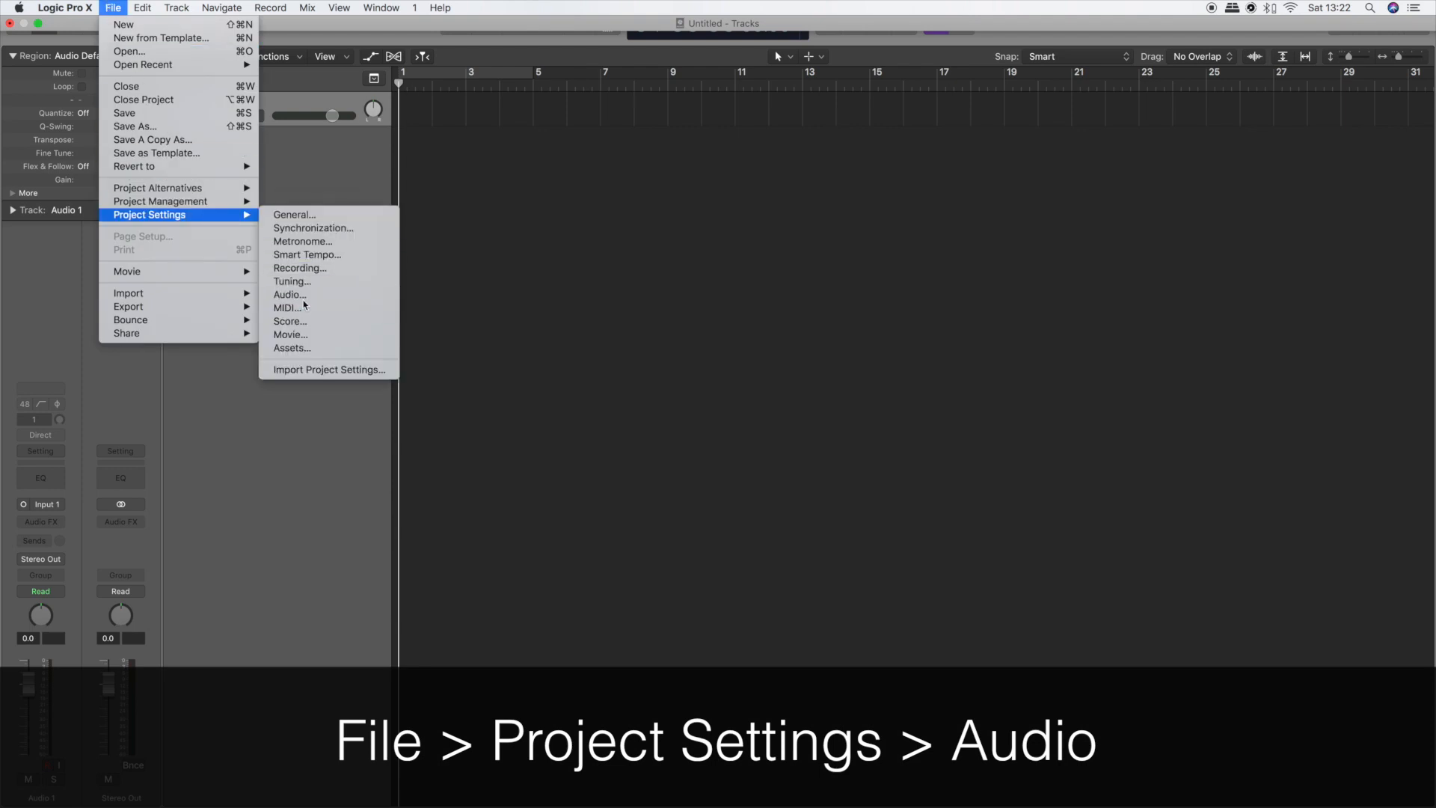
{"action": "left_click", "coordinate": [289, 294]}
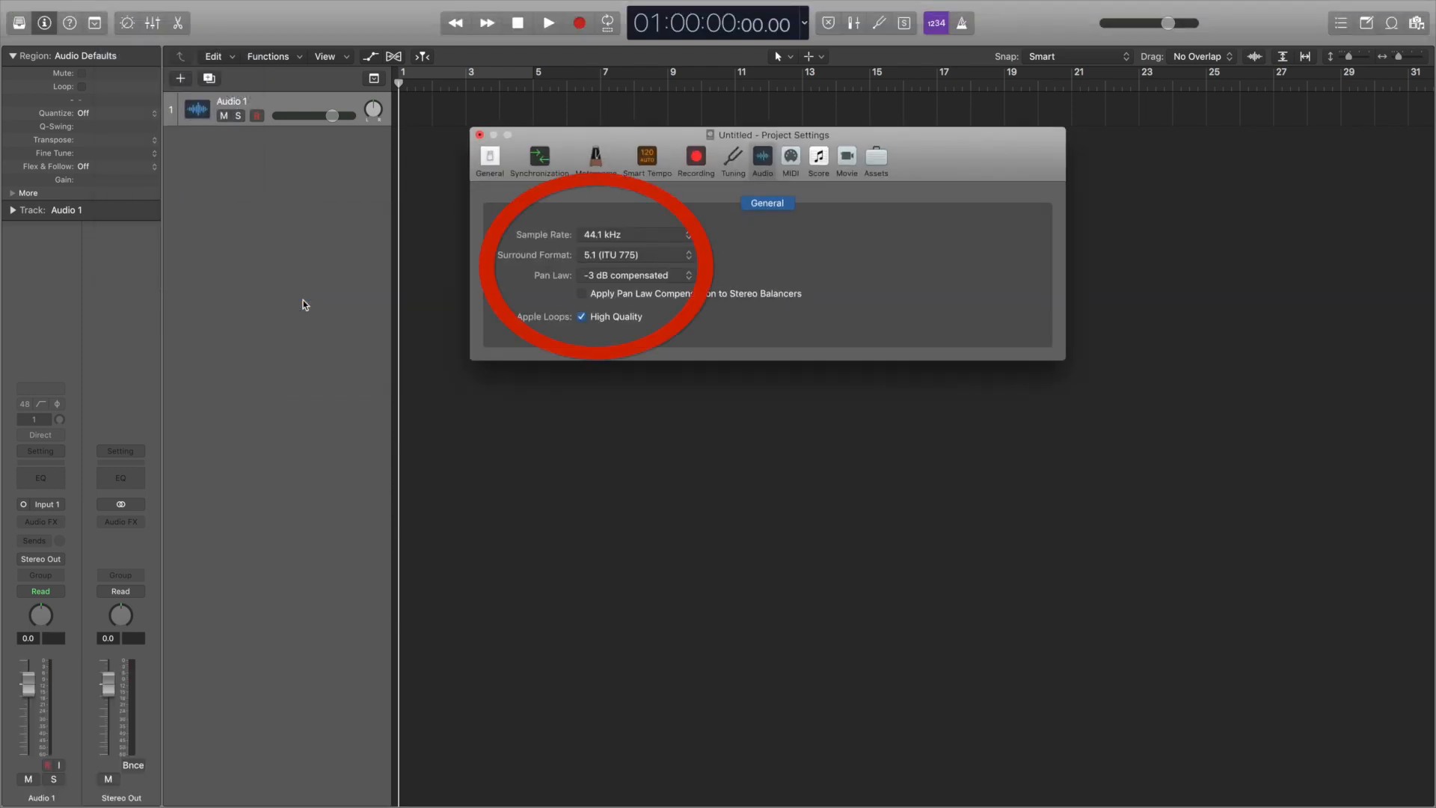
{"action": "left_click", "coordinate": [631, 235]}
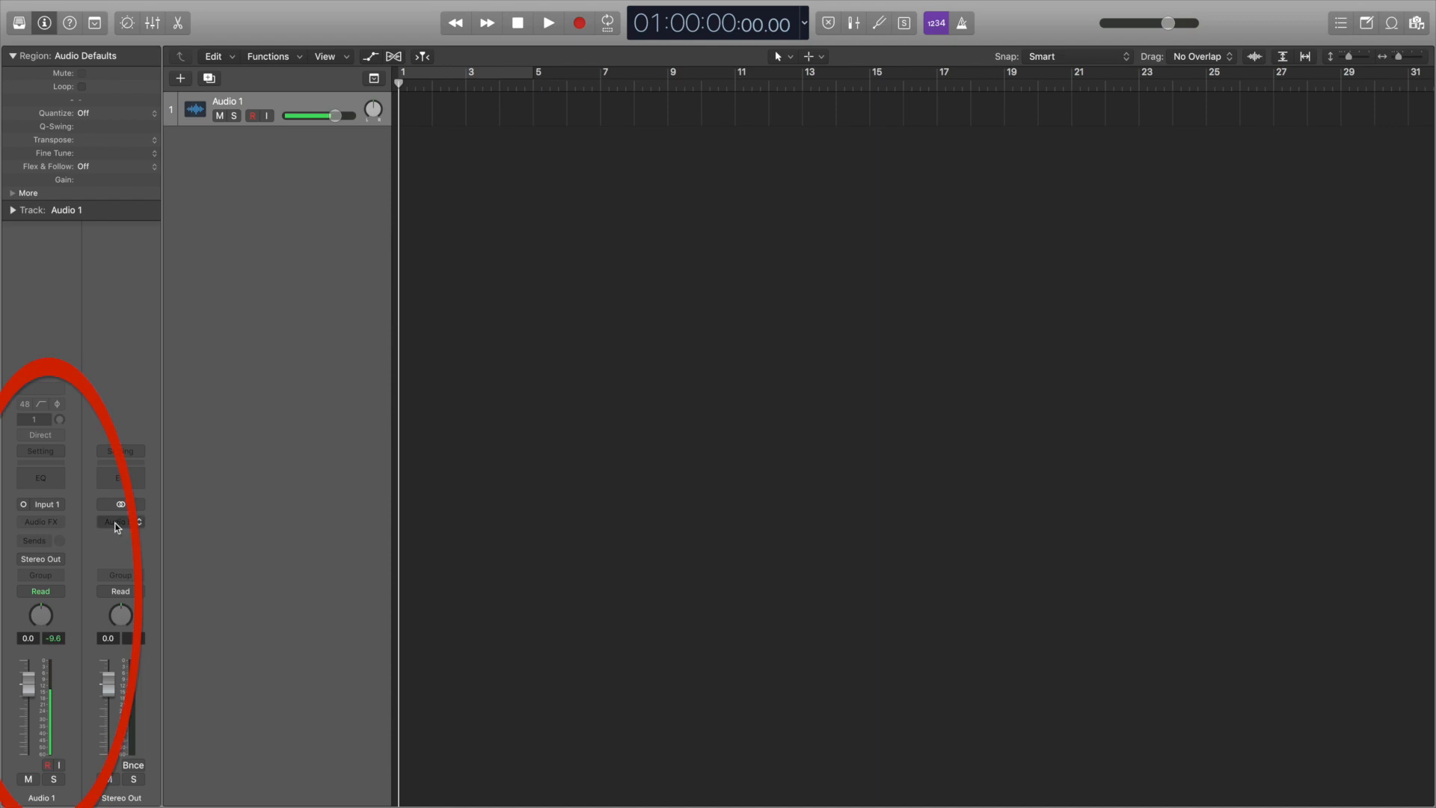
Send Audio 1 to Bus 1, creating Aux 1, and raise the send level
{"action": "left_click", "coordinate": [35, 540]}
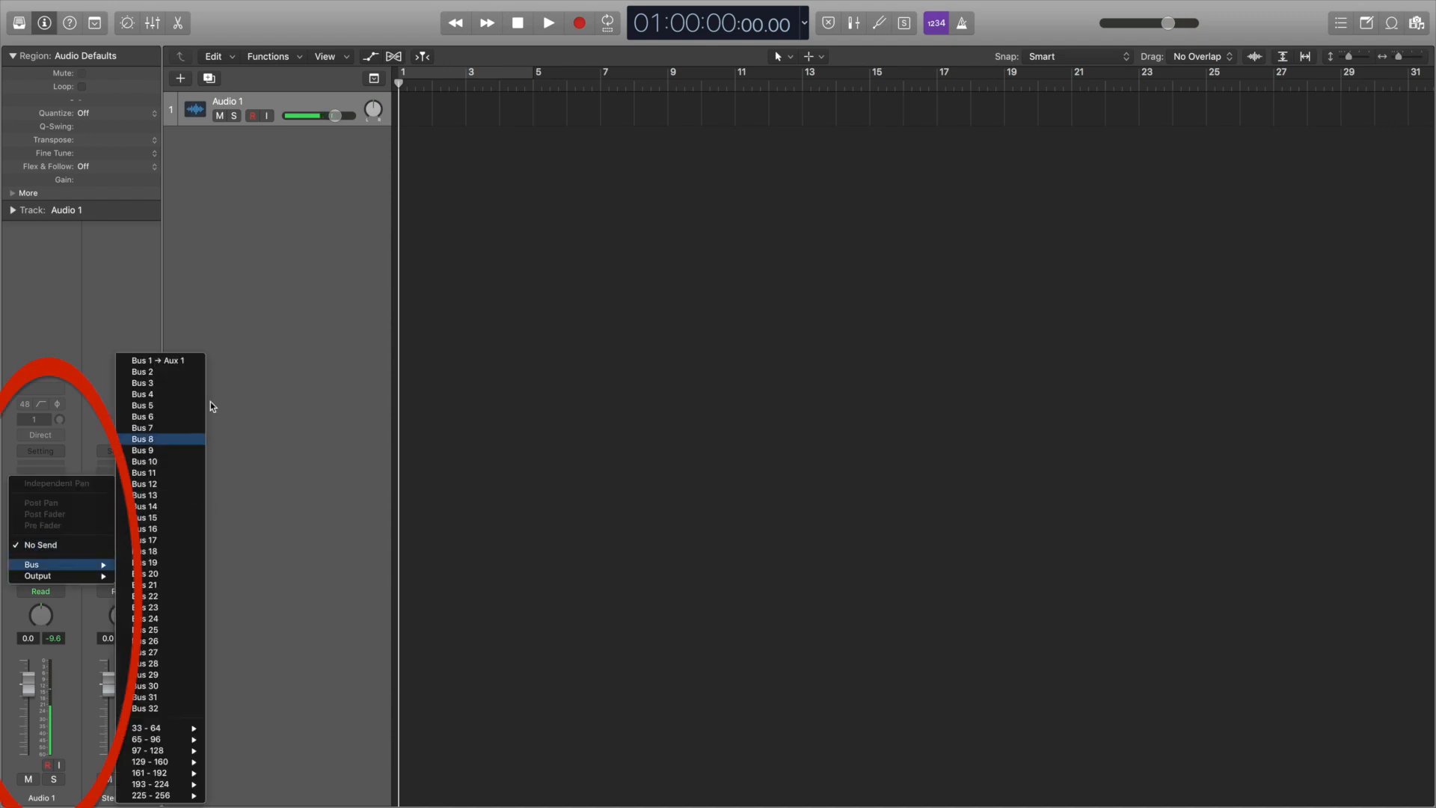
{"action": "left_click", "coordinate": [155, 359]}
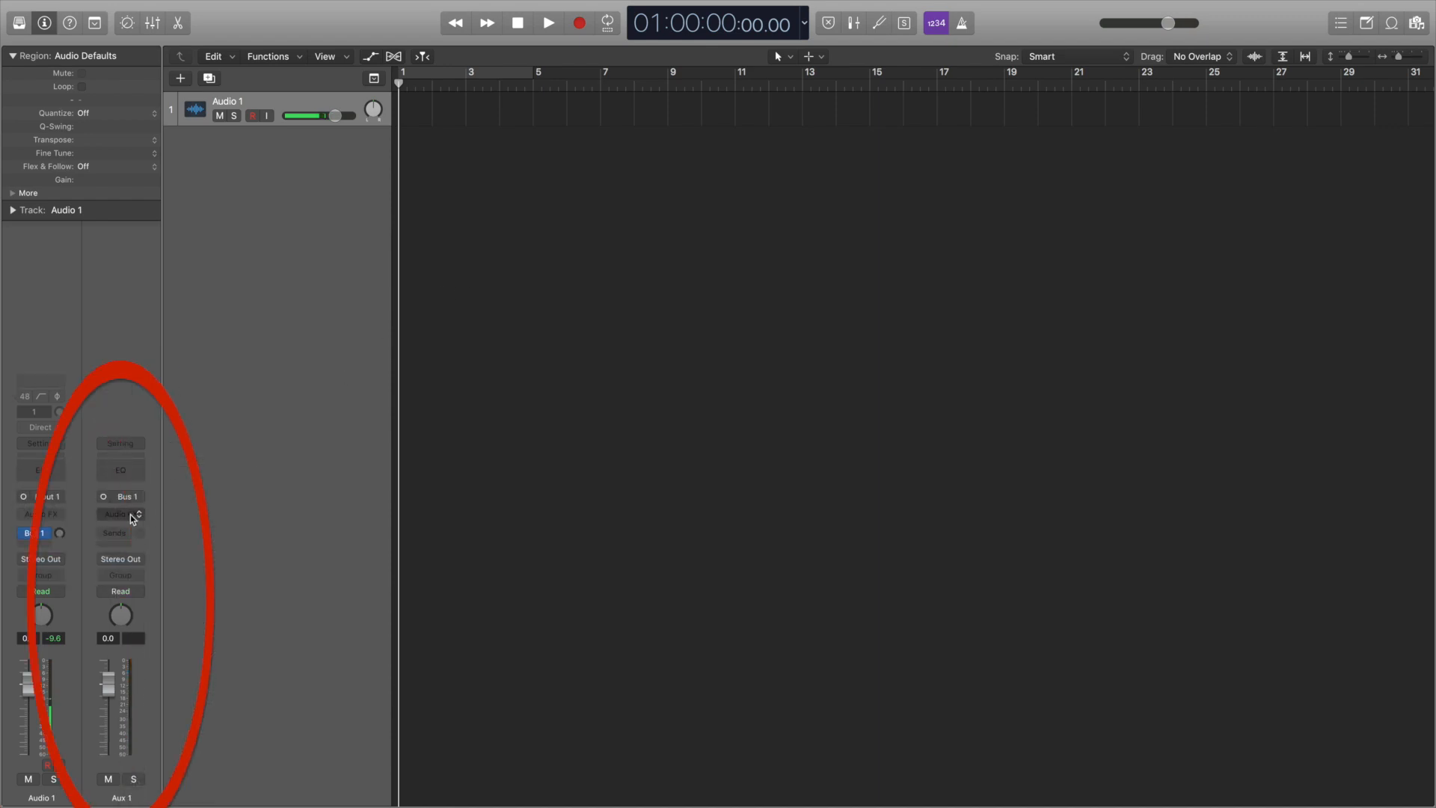
{"action": "left_click", "coordinate": [120, 513]}
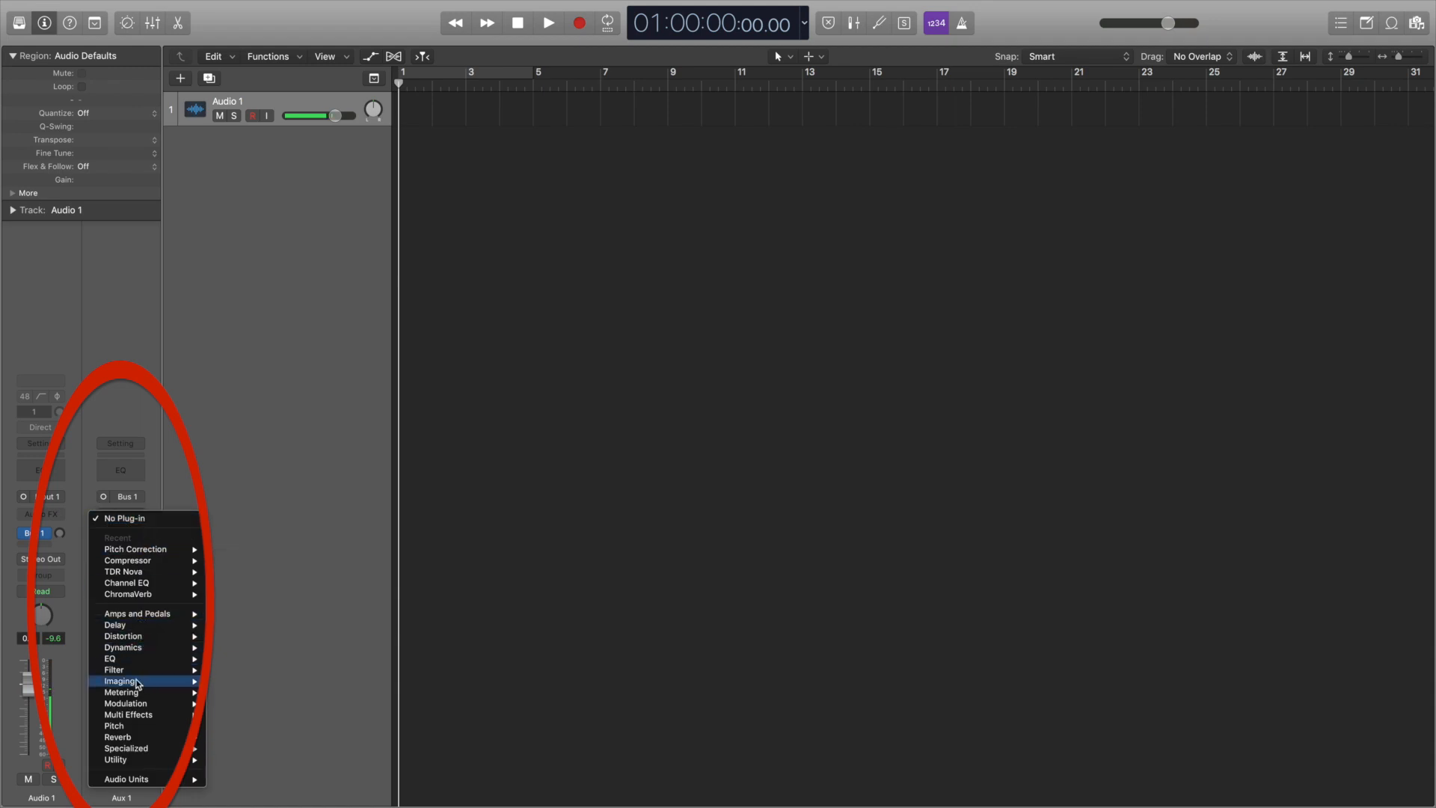
{"action": "mouse_move", "coordinate": [135, 549]}
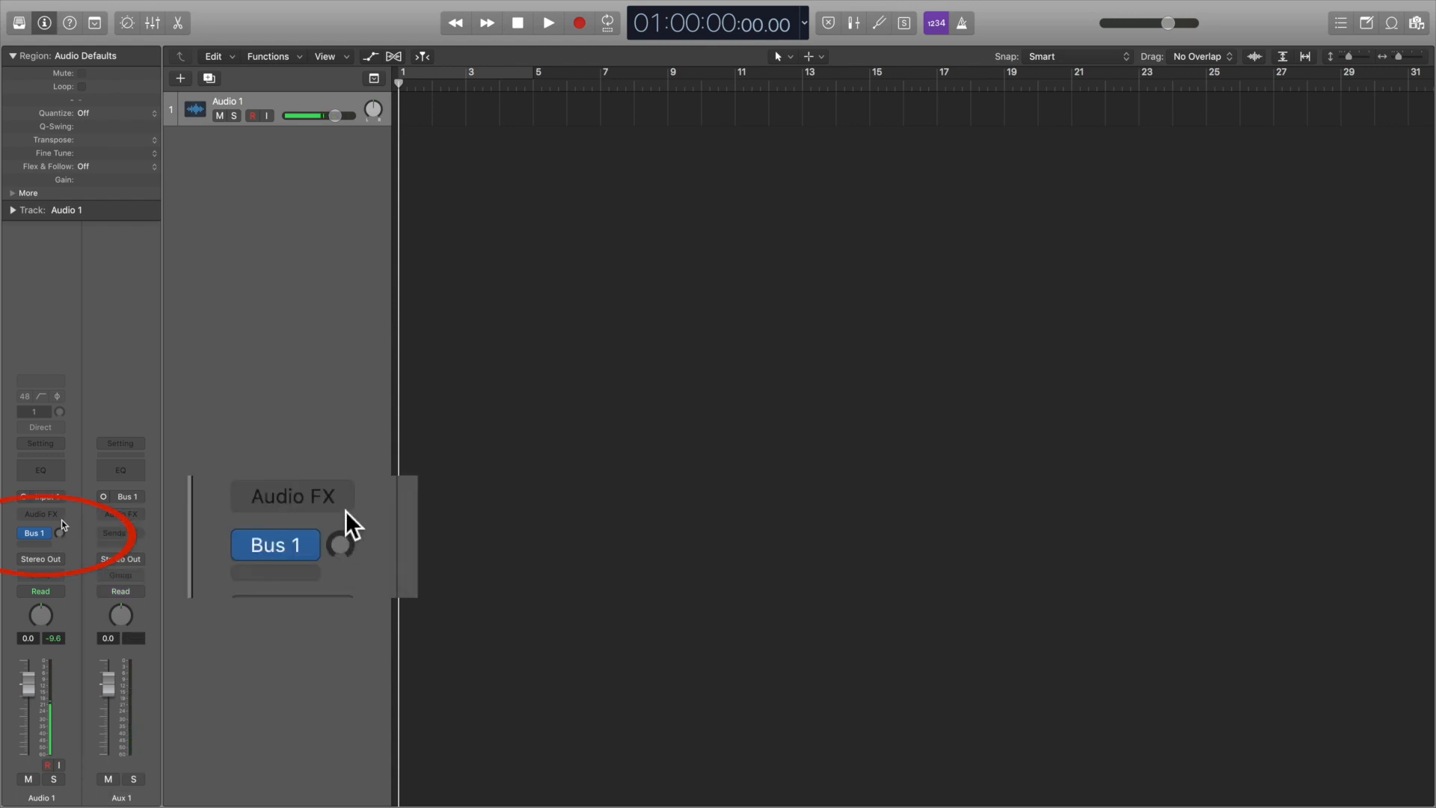
{"action": "left_click_drag", "start_coordinate": [344, 545], "coordinate": [344, 522]}
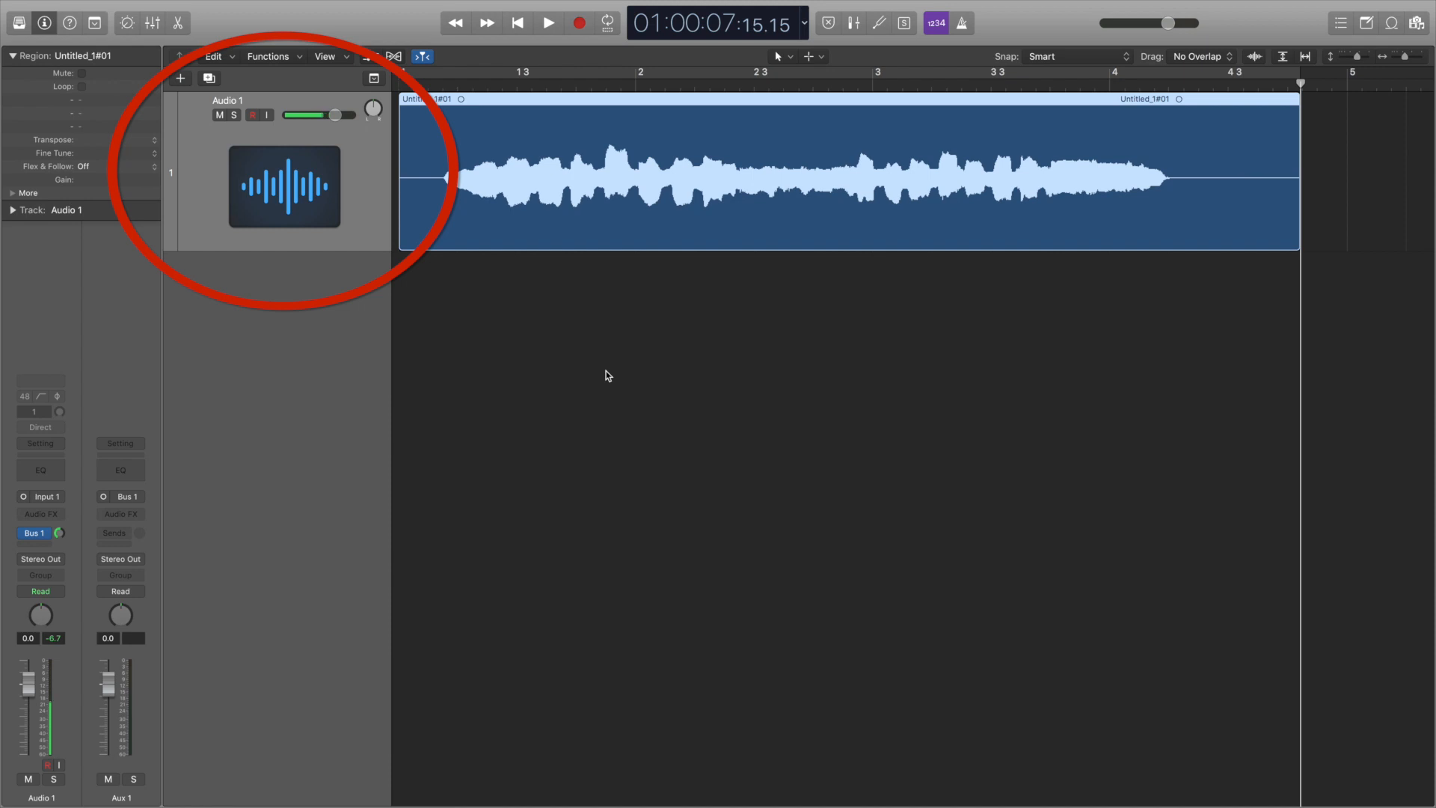
{"action": "mouse_move", "coordinate": [356, 204]}
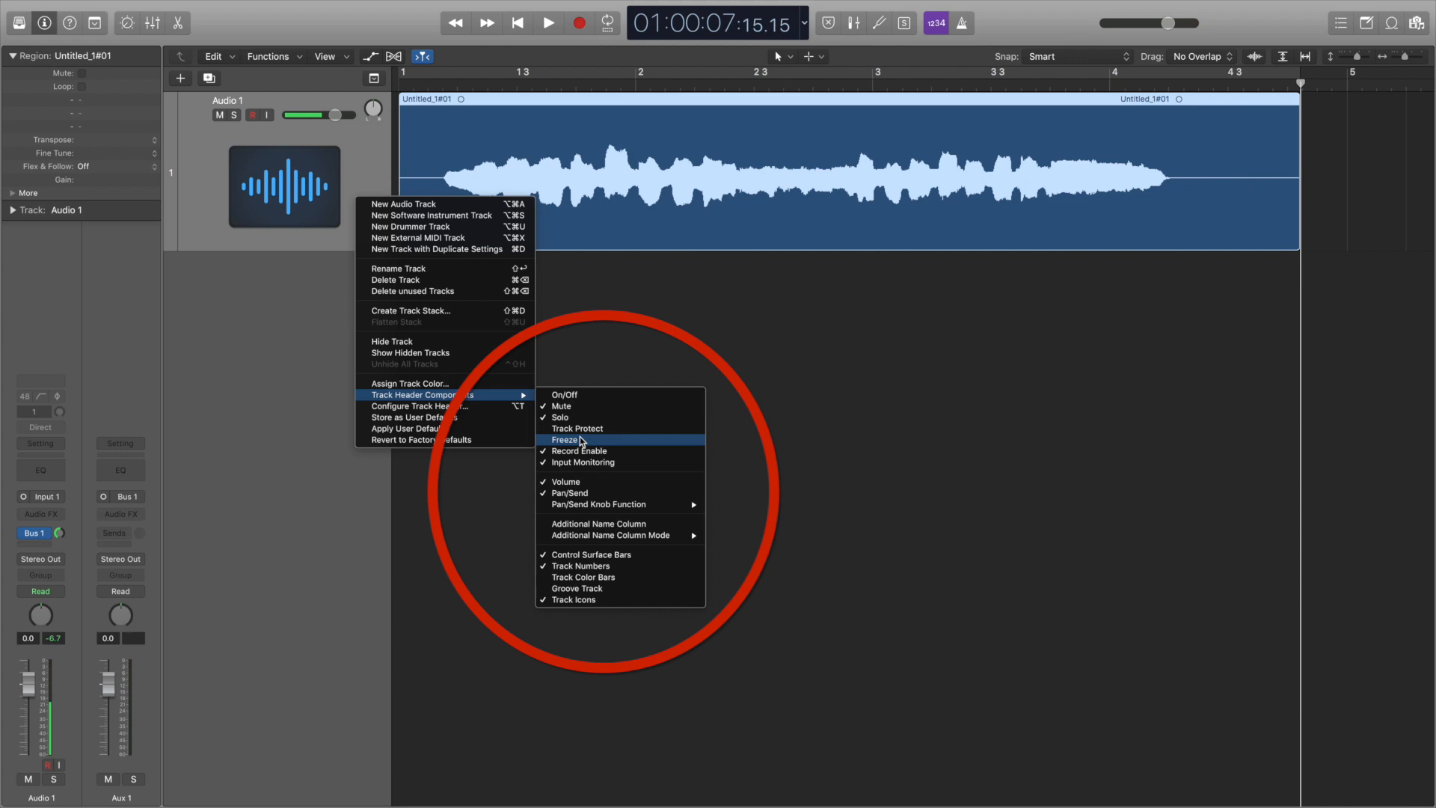
Show the Freeze button in the track header components
{"action": "left_click", "coordinate": [561, 439]}
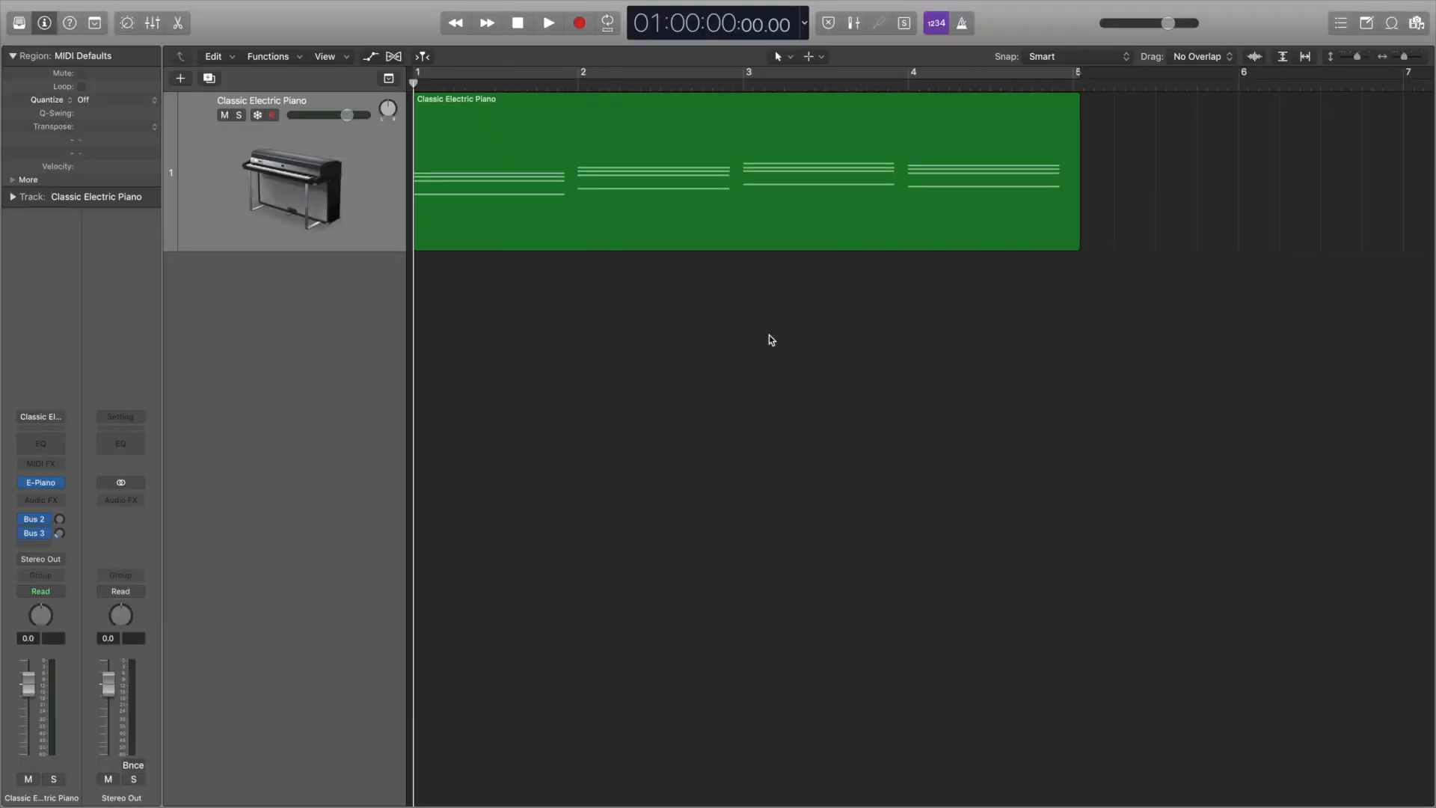
{"action": "mouse_move", "coordinate": [769, 266]}
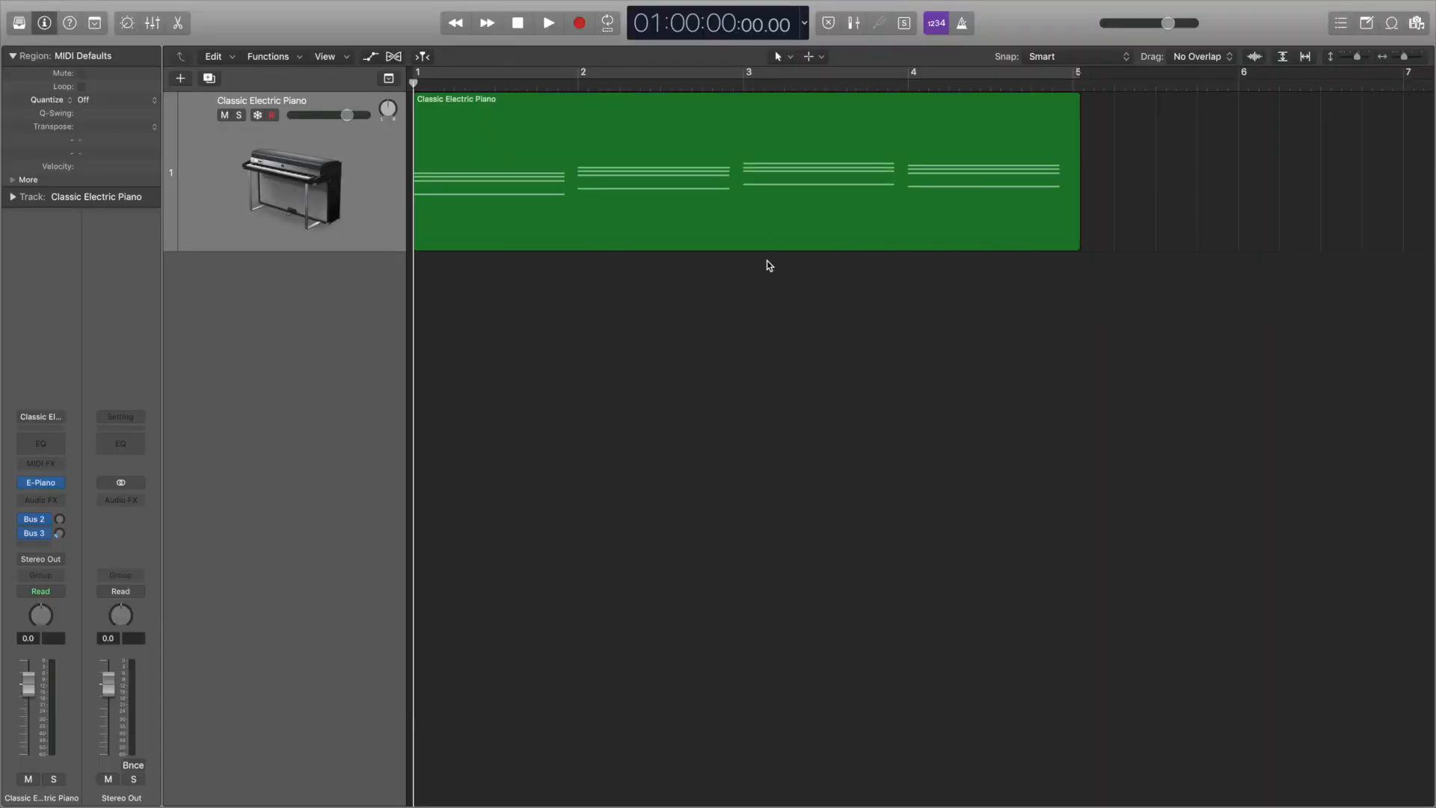
Choose Bounce in Place for the Classic Electric Piano MIDI region
{"action": "right_click", "coordinate": [769, 240]}
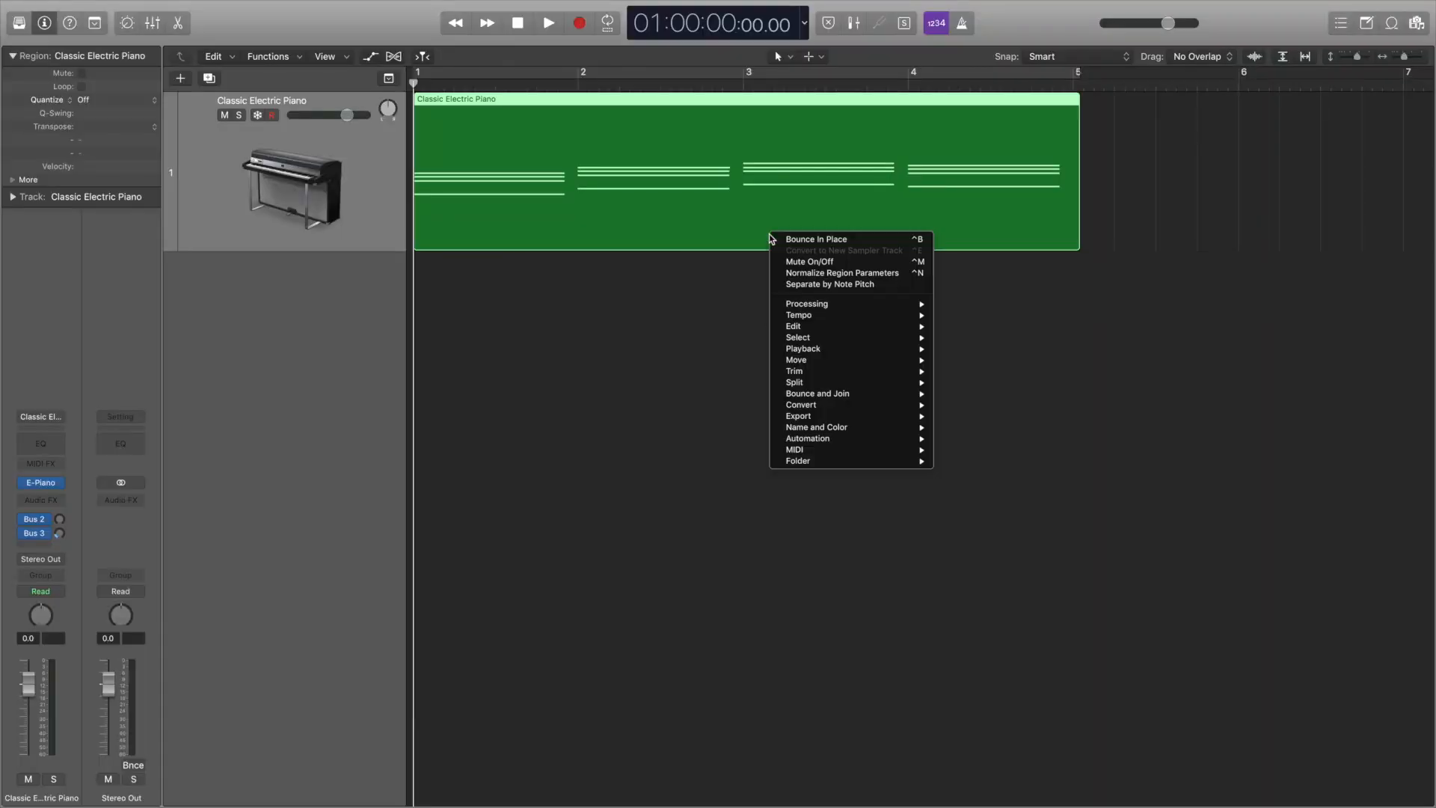
{"action": "mouse_move", "coordinate": [824, 393]}
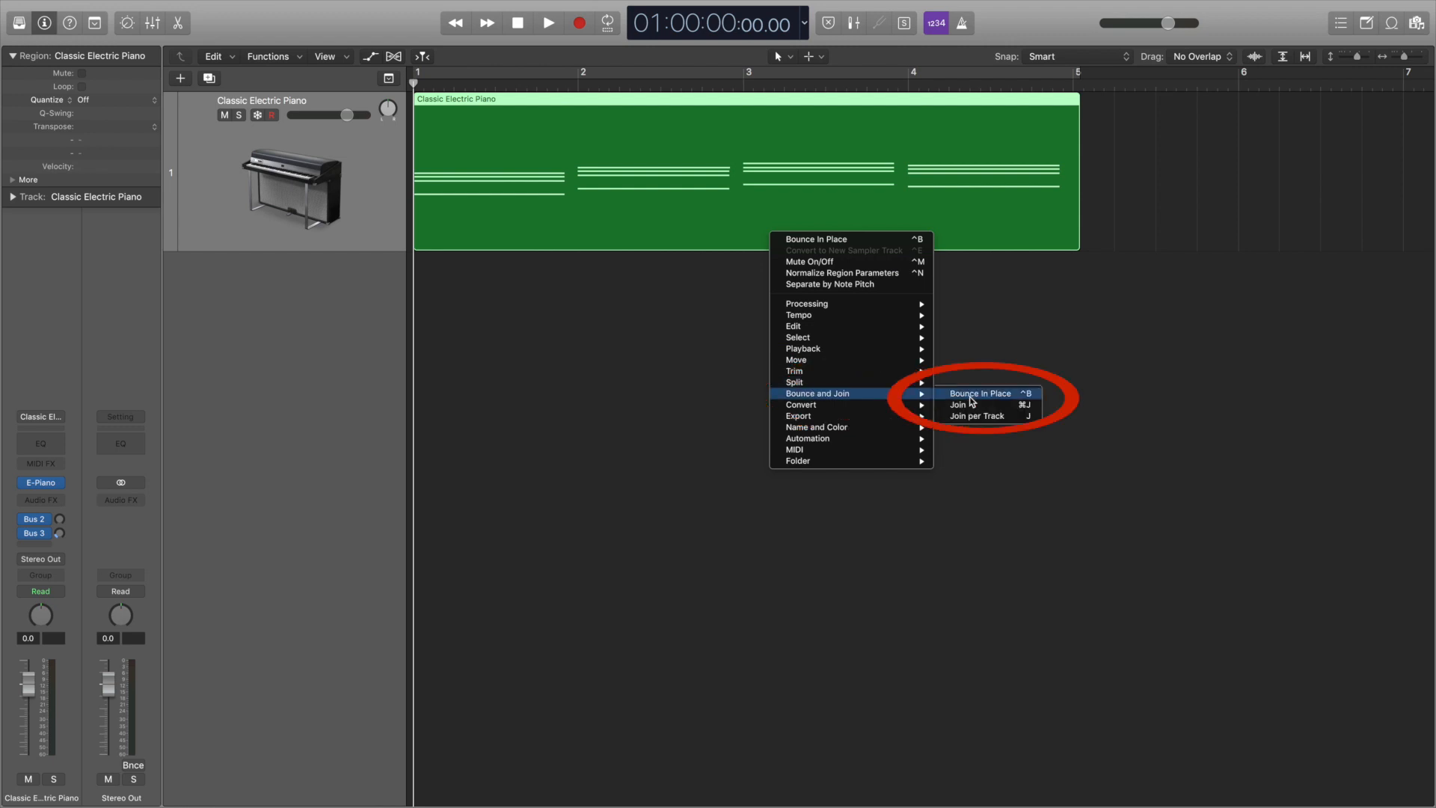
{"action": "left_click", "coordinate": [978, 394]}
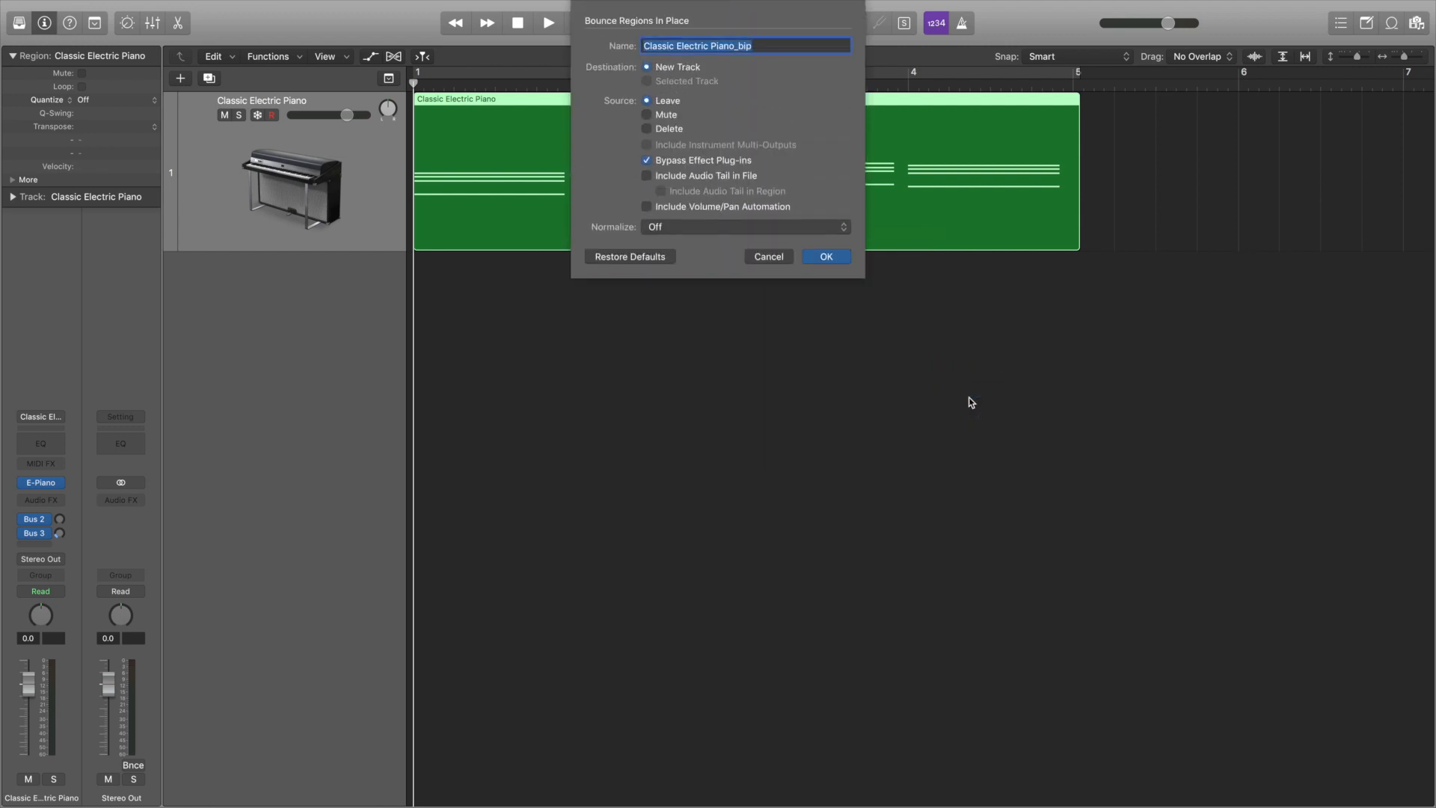
Name the bounce Piano on a new track with effects bypassed and choose normalization
{"action": "type", "text": "Piano"}
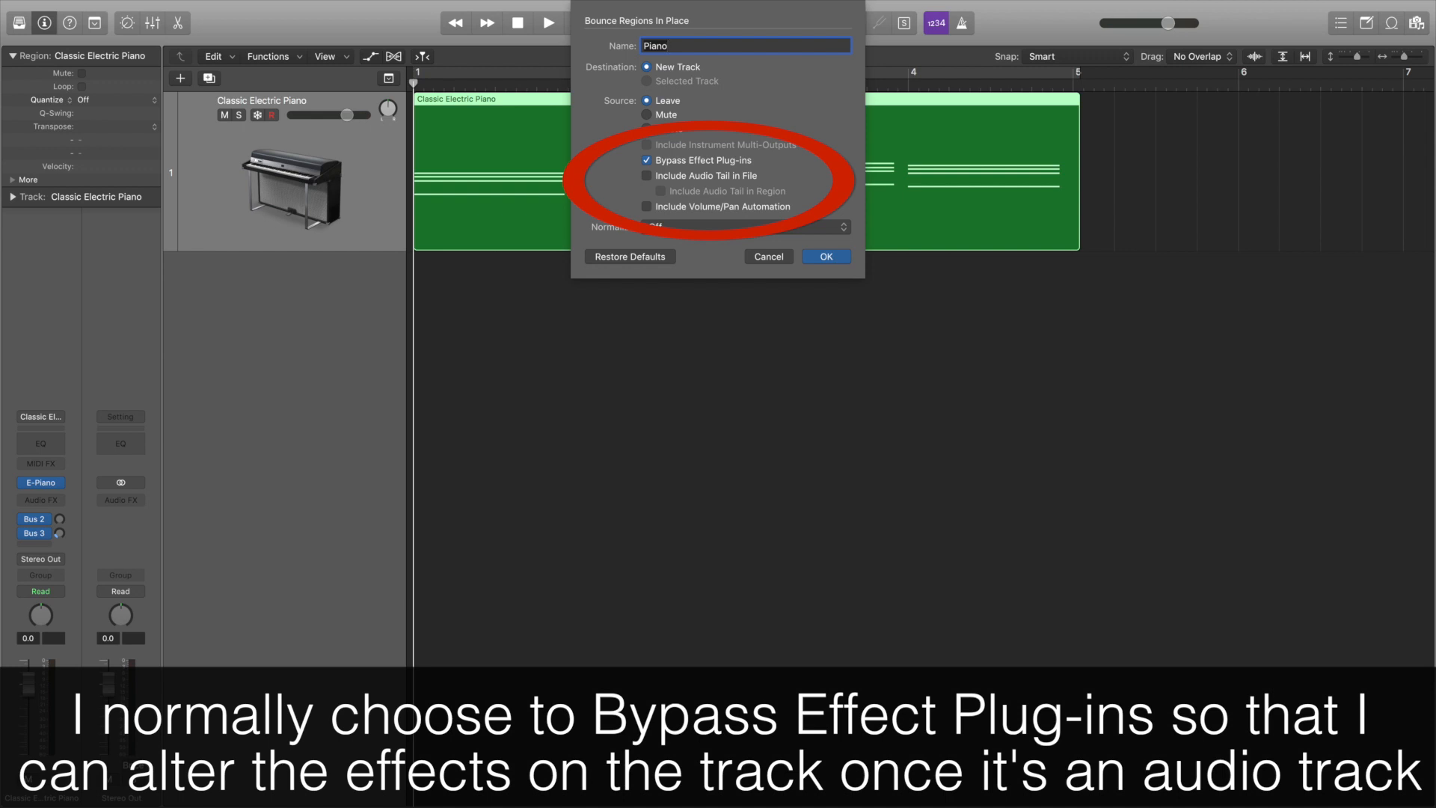
{"action": "mouse_move", "coordinate": [964, 395]}
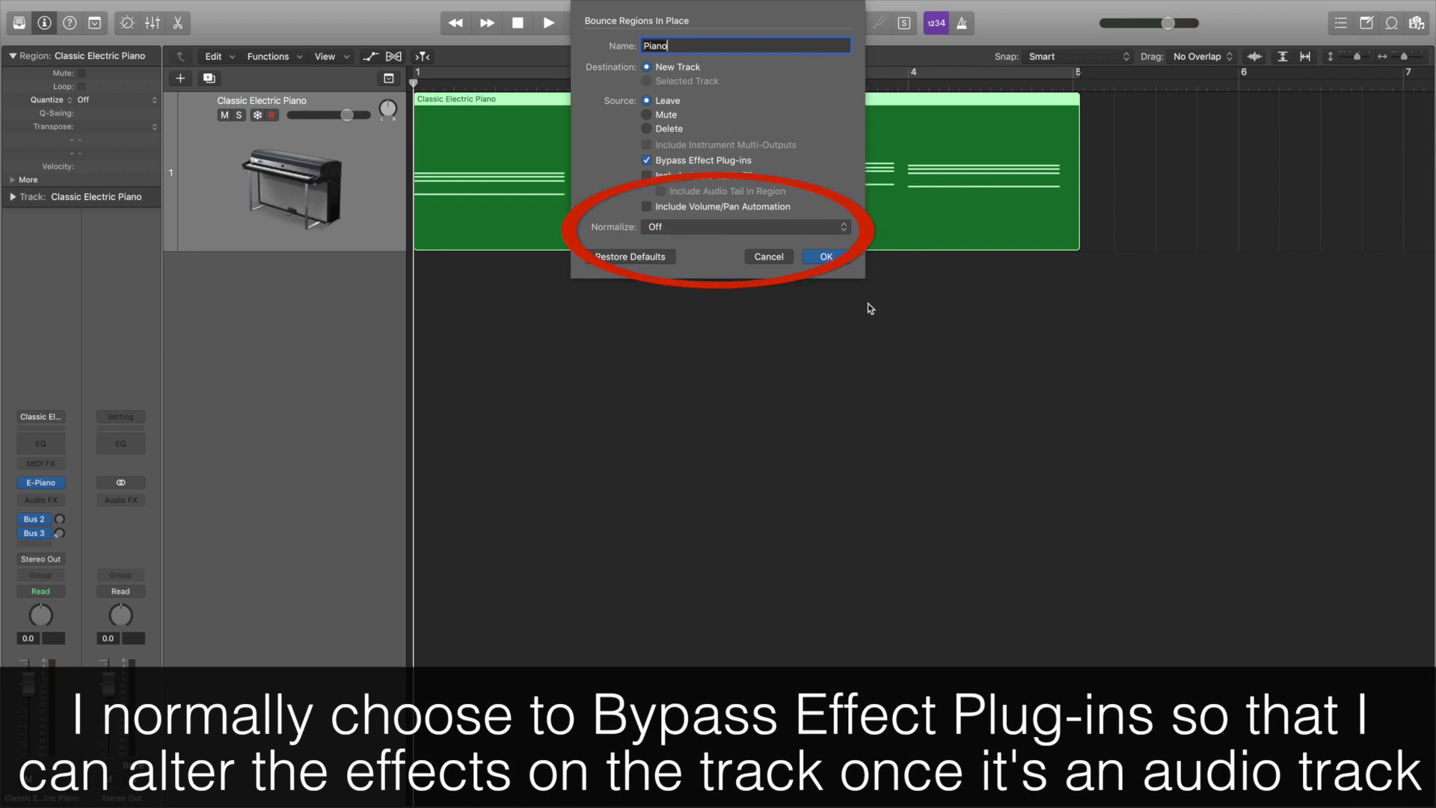
{"action": "mouse_move", "coordinate": [812, 231]}
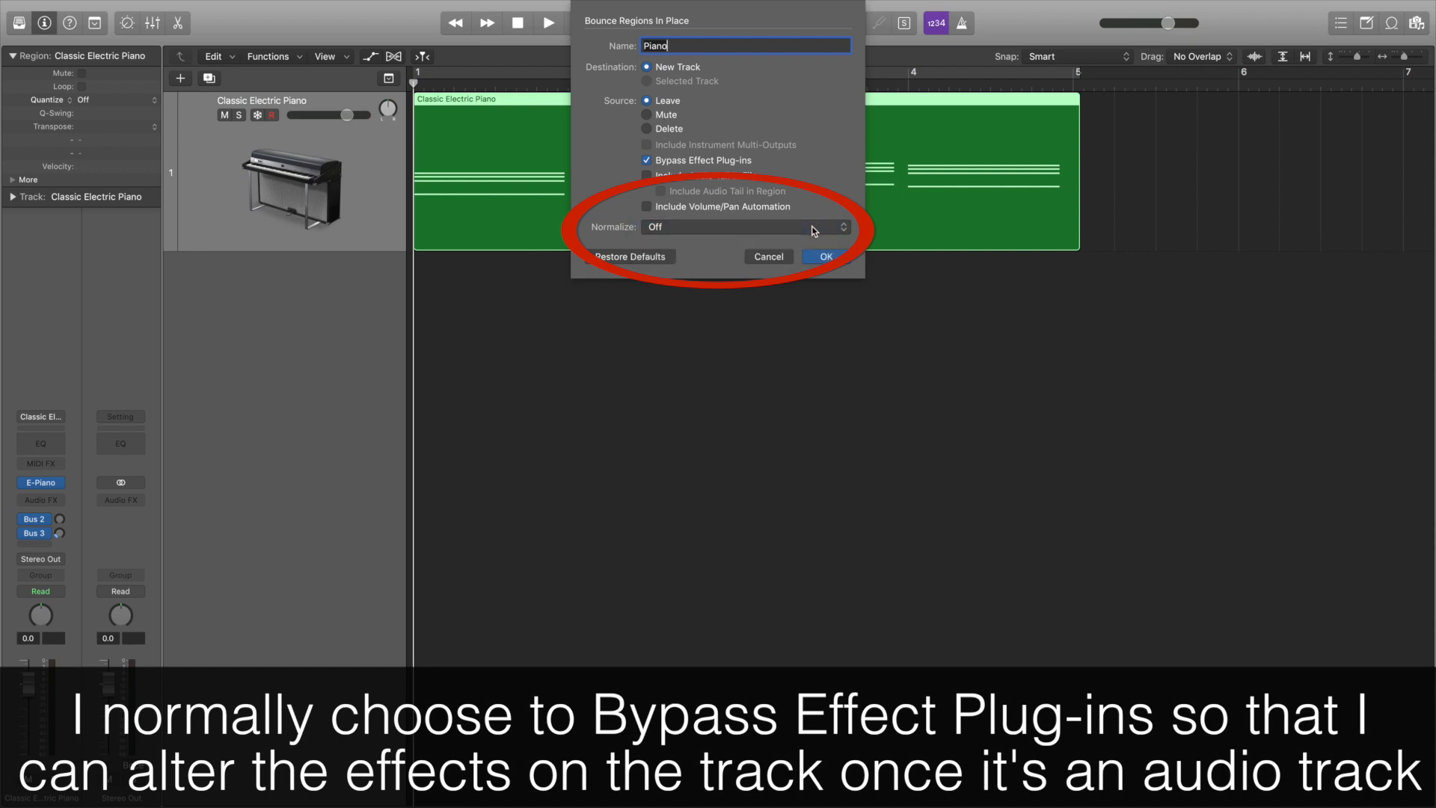
{"action": "left_click", "coordinate": [825, 256]}
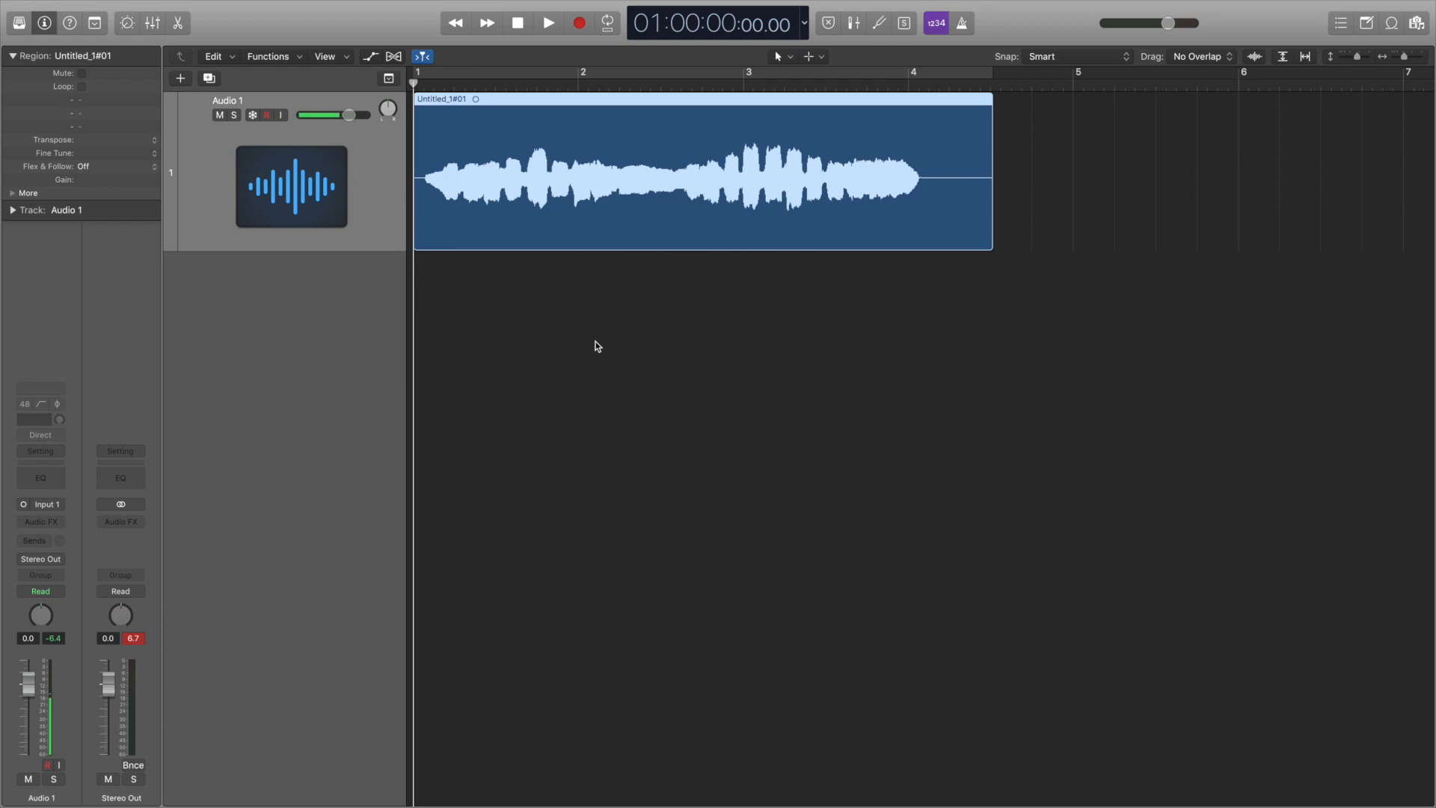
{"action": "mouse_move", "coordinate": [378, 398]}
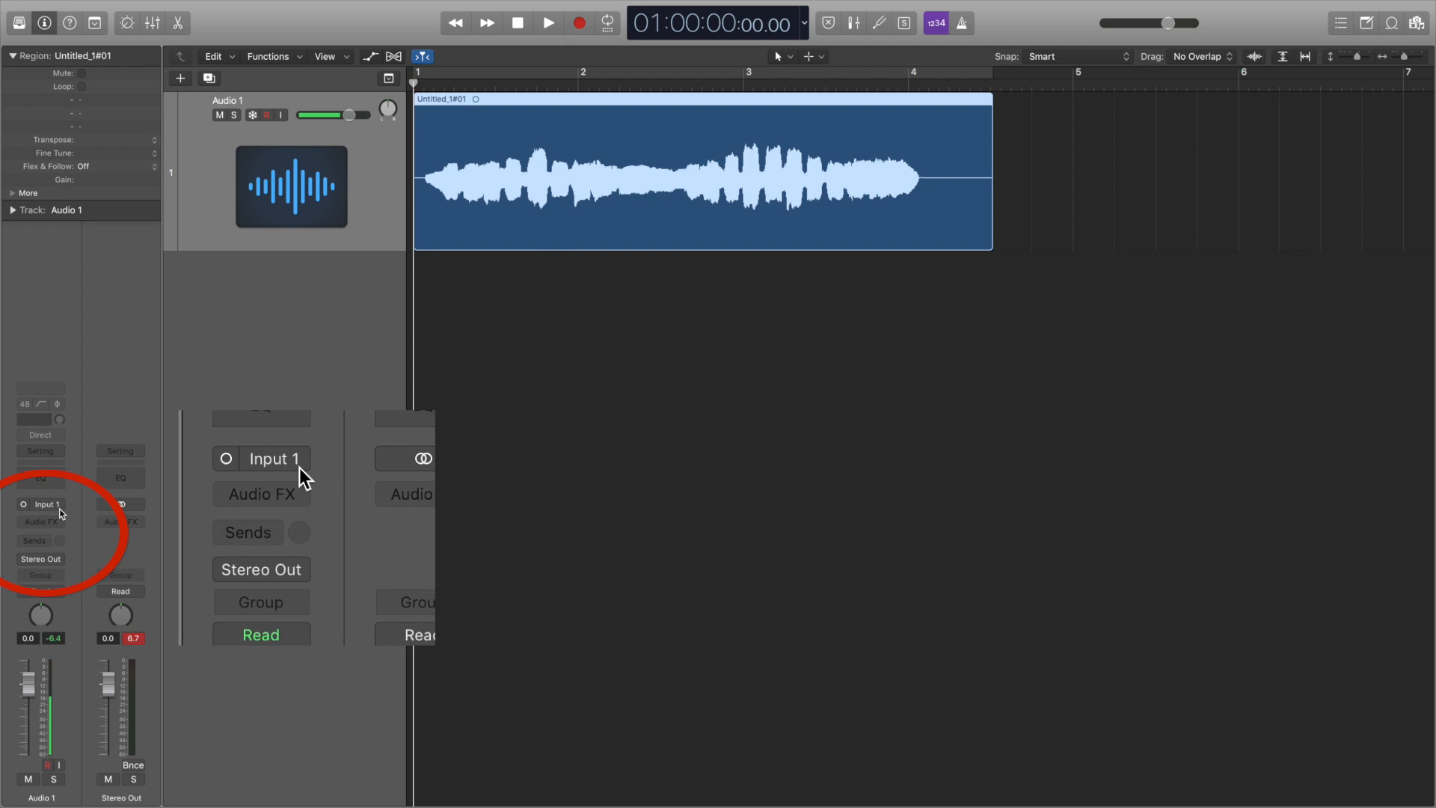
Show the input choices for the Audio 1 channel strip, currently Input 1
{"action": "left_click", "coordinate": [273, 458]}
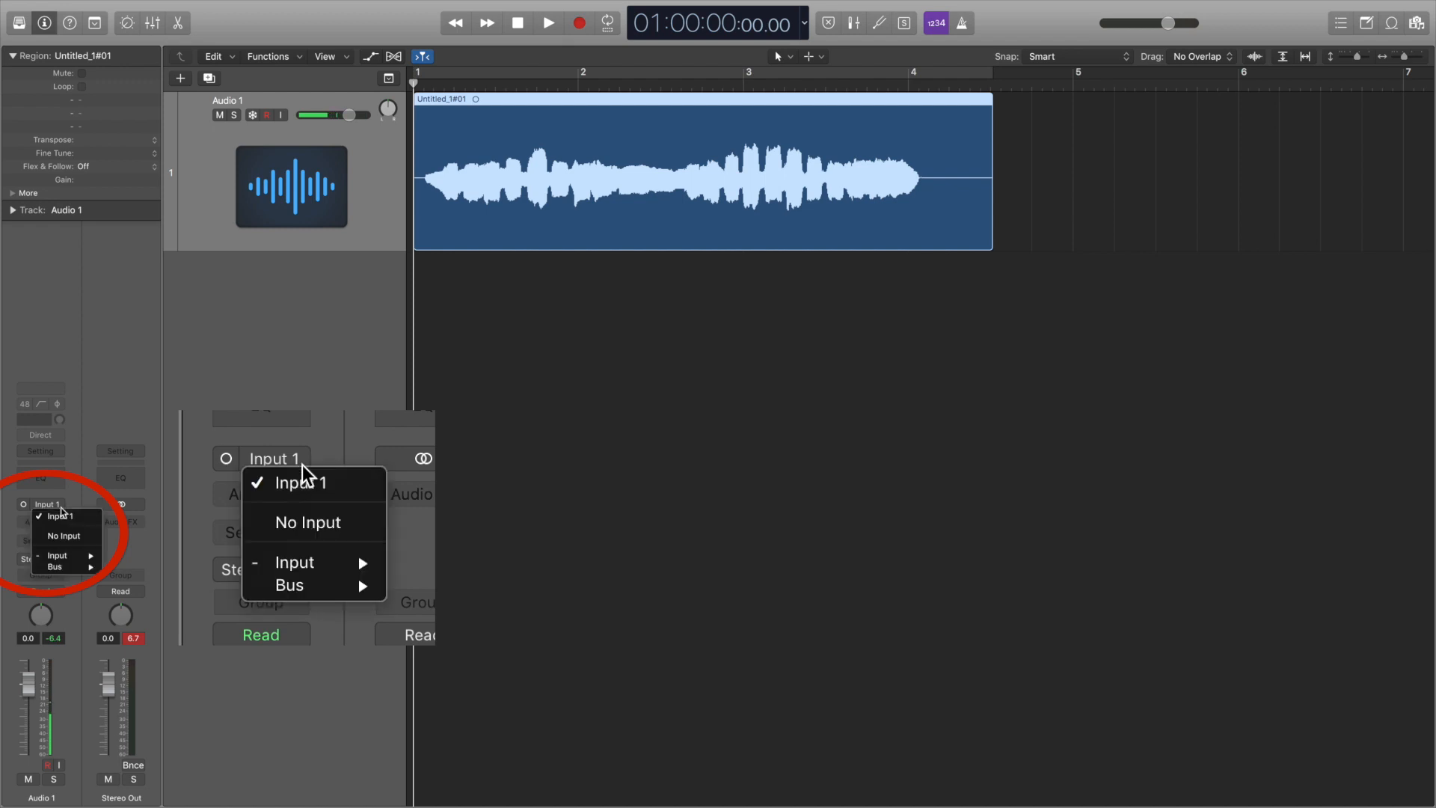